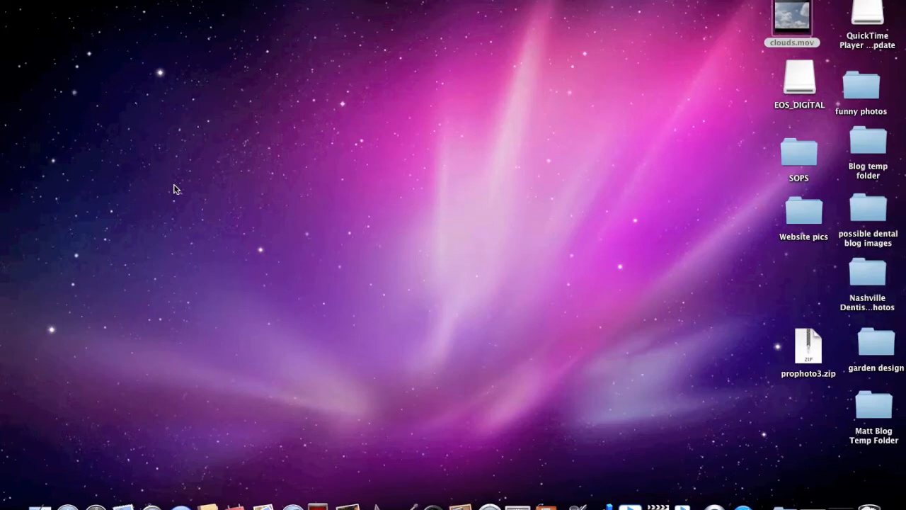
mouse_move(570, 133)
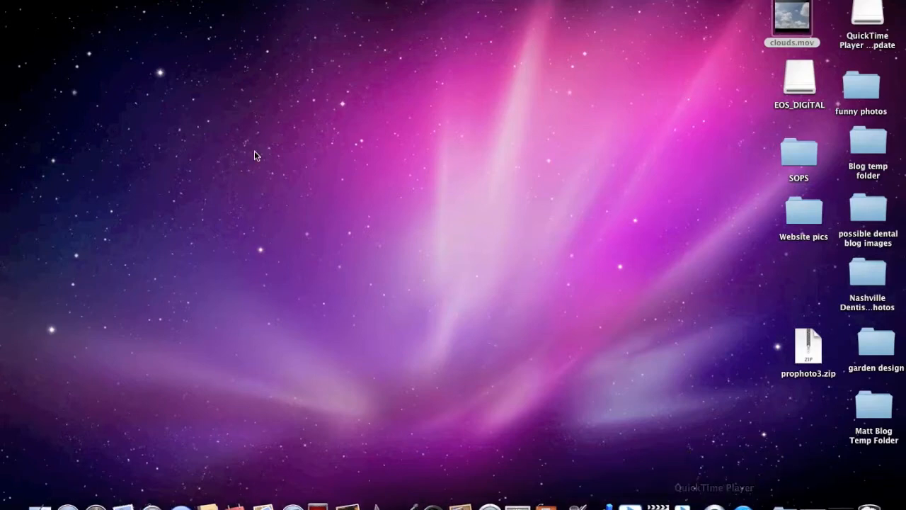
mouse_move(151, 30)
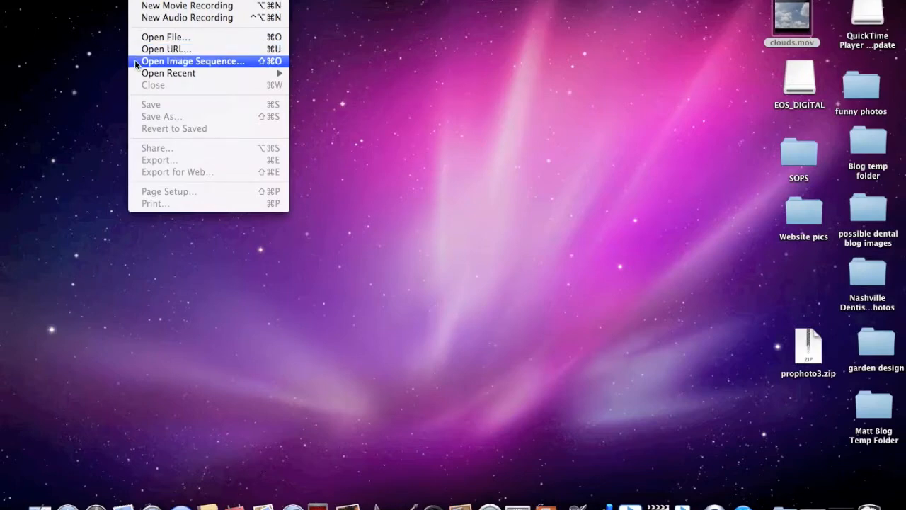
Pick IMG_7901.JPG in the 101EOS5D folder as the start of an image sequence.
left_click(192, 61)
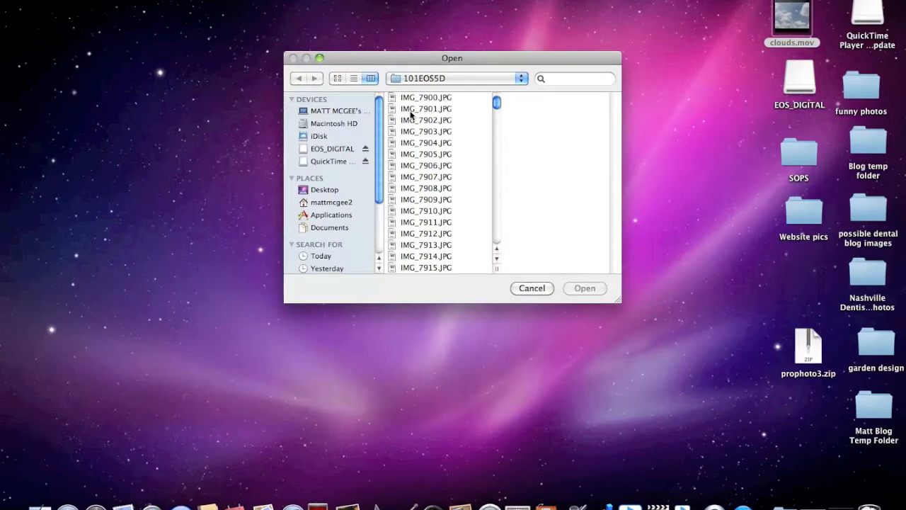
left_click(426, 109)
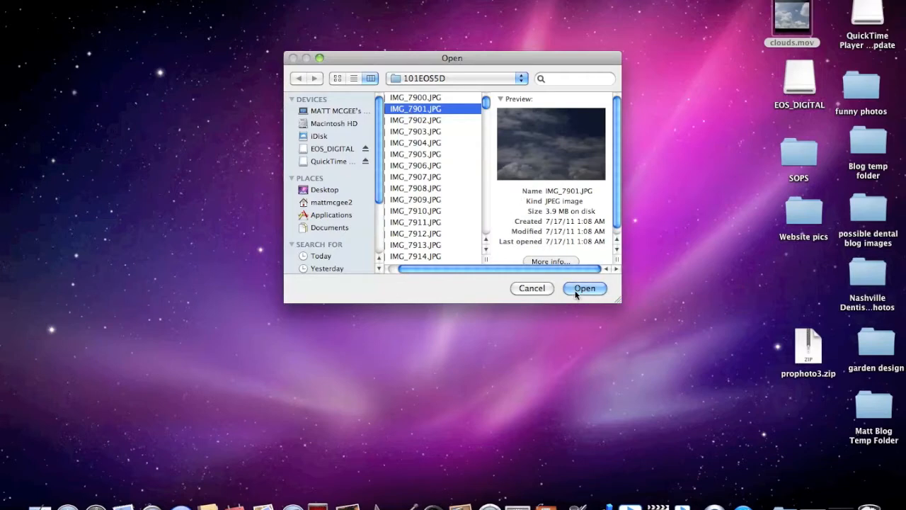
left_click(585, 288)
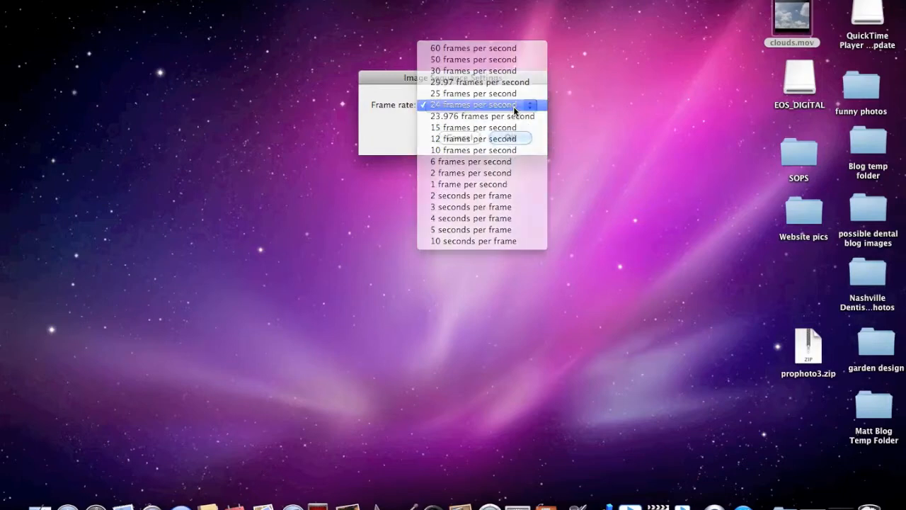
Build the cloud photo sequence into a movie at 24 frames per second.
left_click(472, 105)
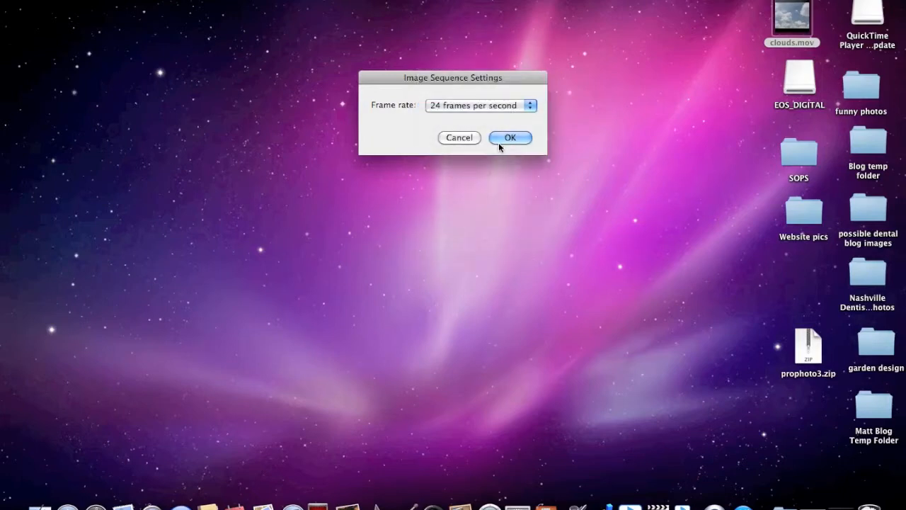
left_click(510, 137)
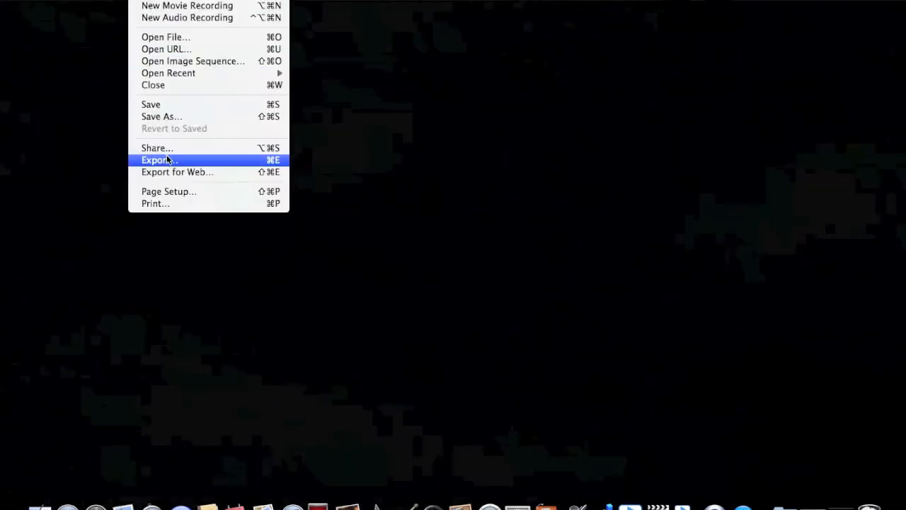
Export the movie to the Desktop as clouds.mov, a QuickTime Movie with Default Settings.
left_click(157, 160)
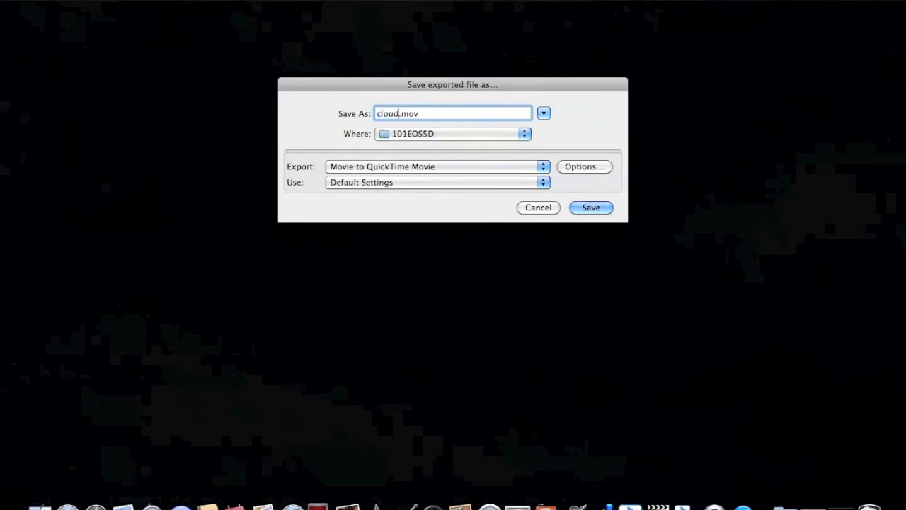
type("s")
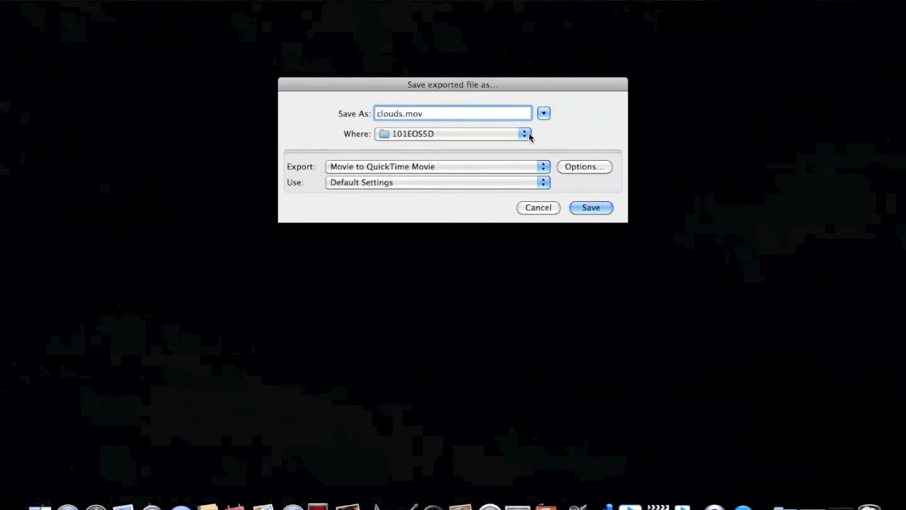
left_click(524, 133)
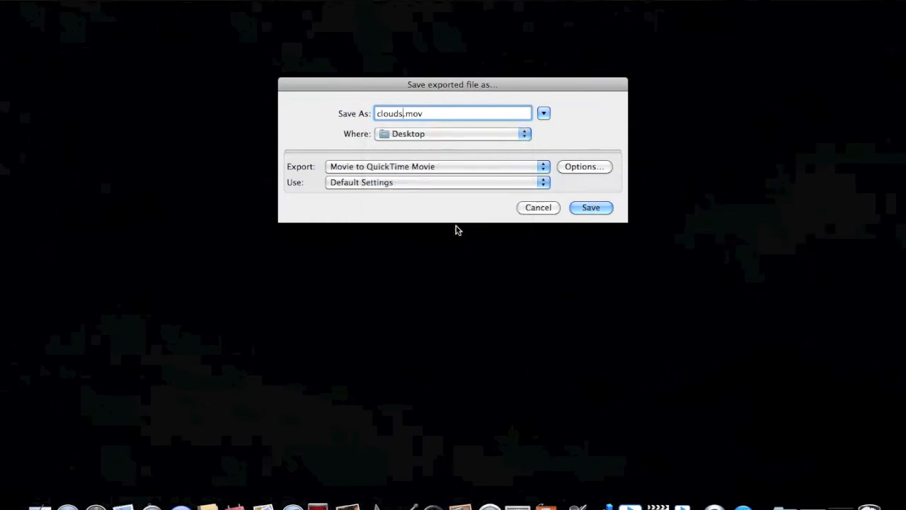
mouse_move(553, 214)
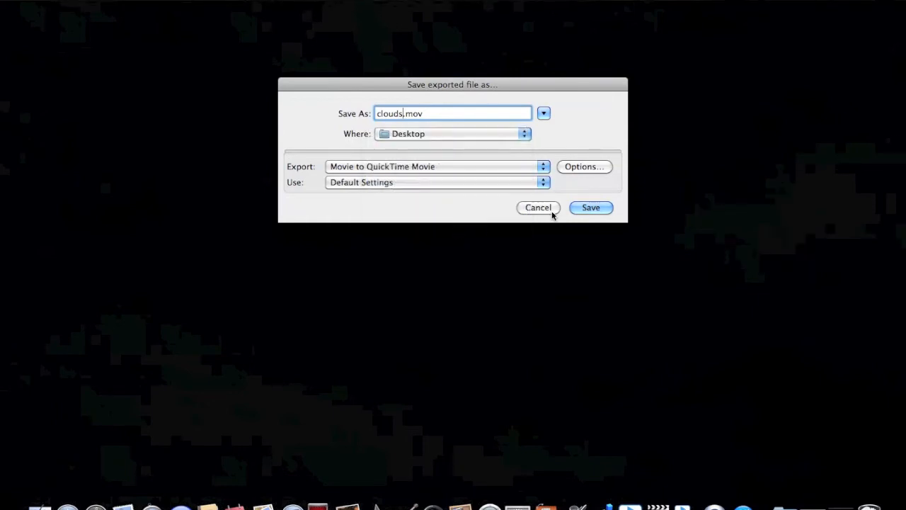
left_click(542, 167)
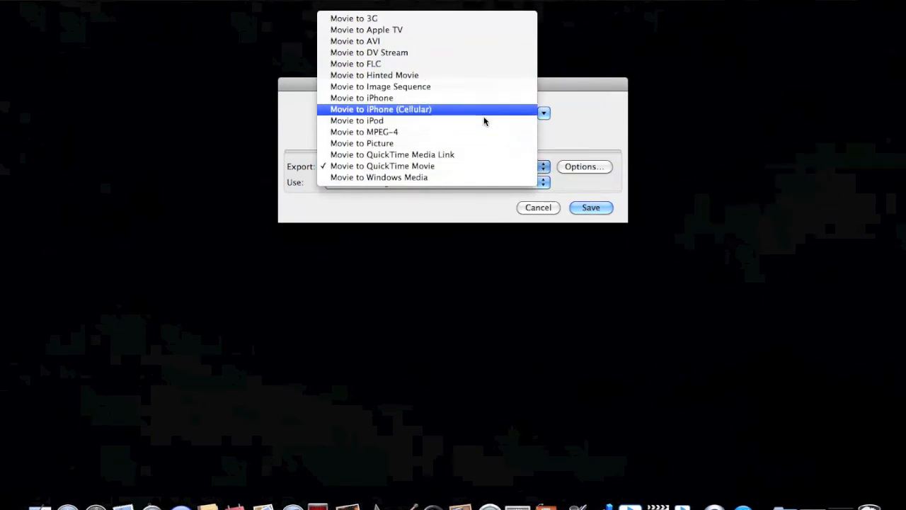
left_click(382, 166)
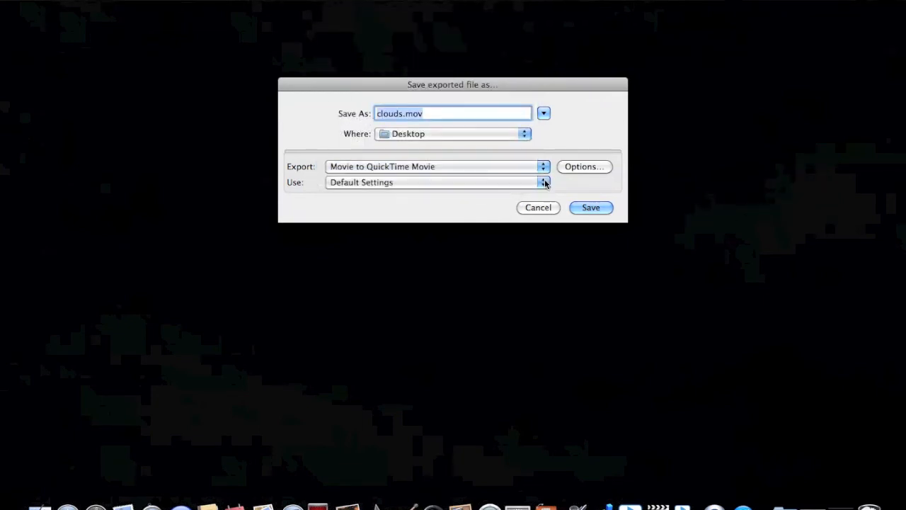
left_click(543, 182)
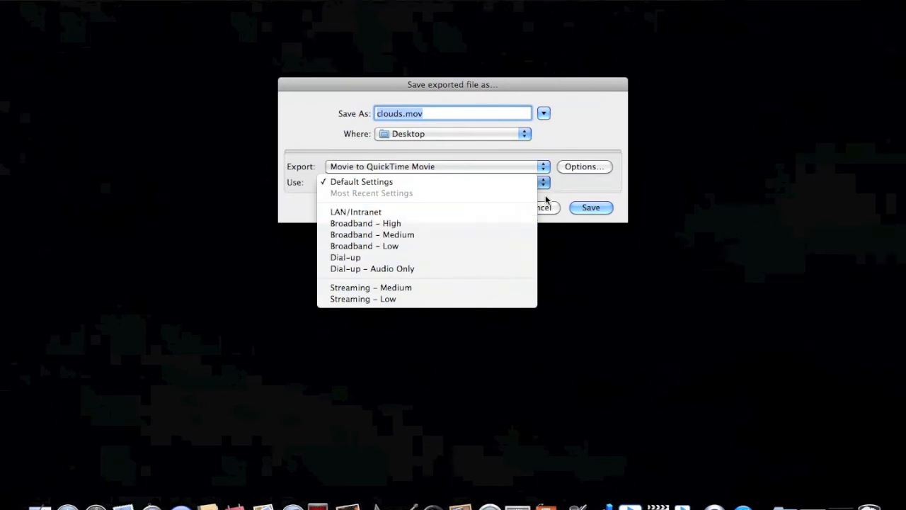
left_click(361, 182)
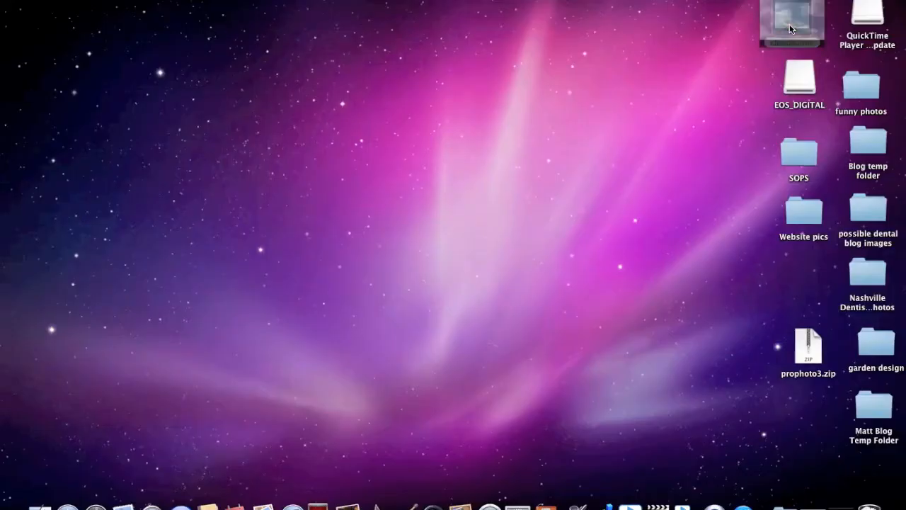
Open clouds.mov from the Desktop, fit it to the screen, and play it.
double_click(792, 23)
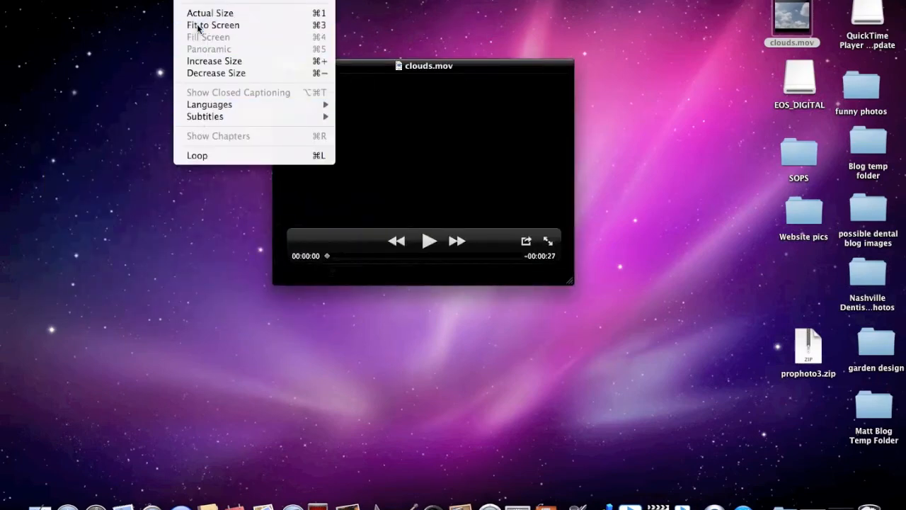
left_click(213, 25)
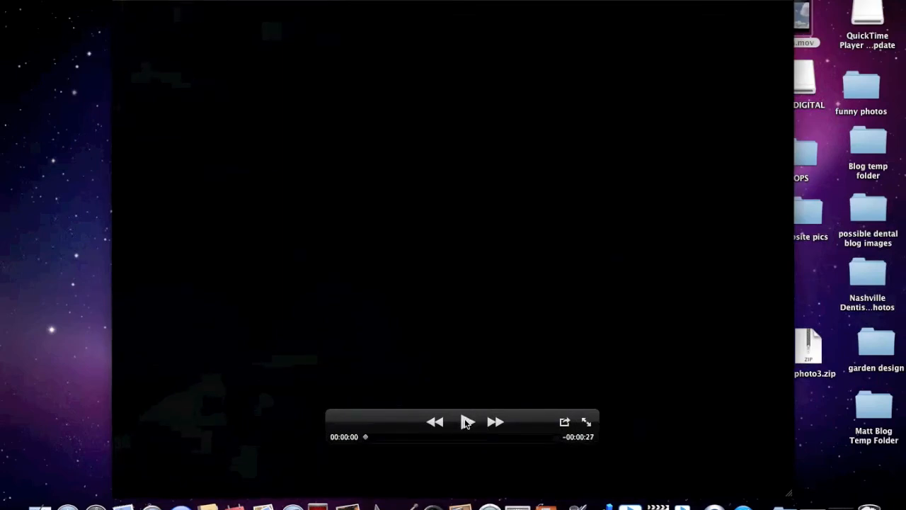
left_click(467, 421)
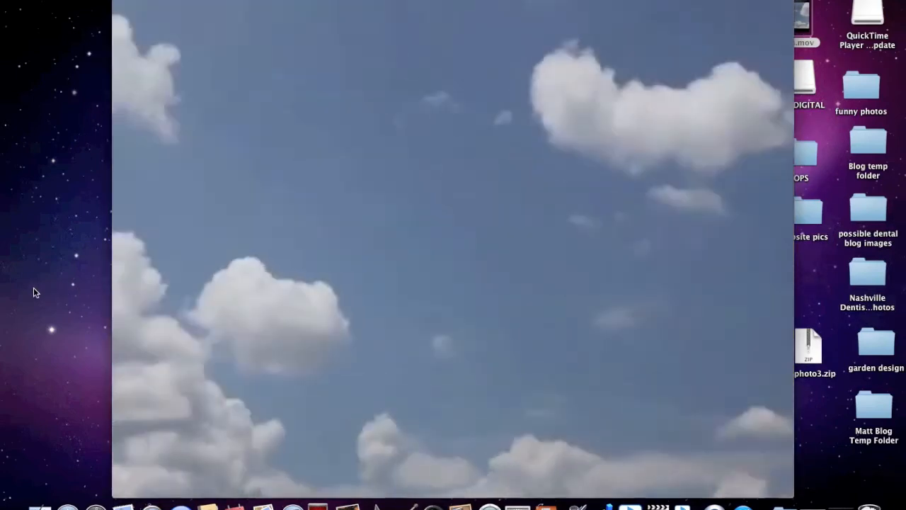